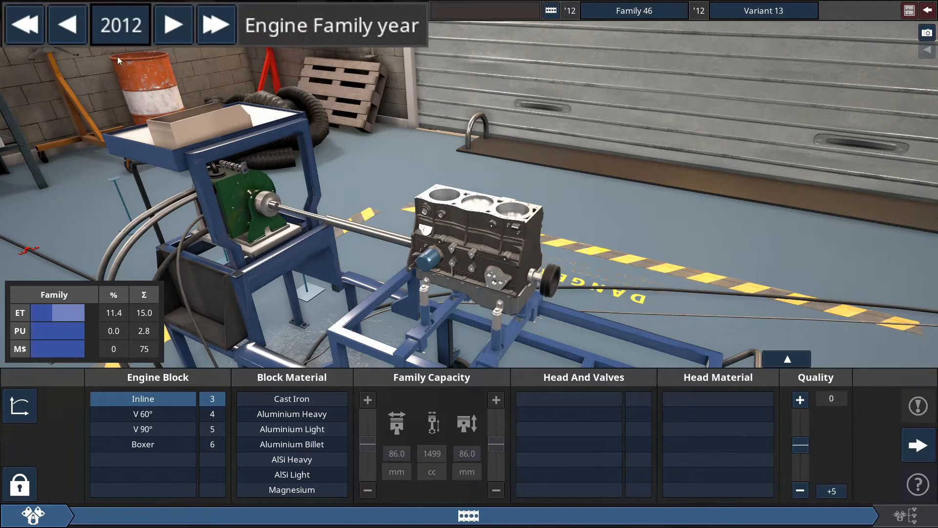
Step: Make the family a 2020 inline-3 with an aluminium billet block and five valves per cylinder
{"action": "left_click", "coordinate": [217, 23]}
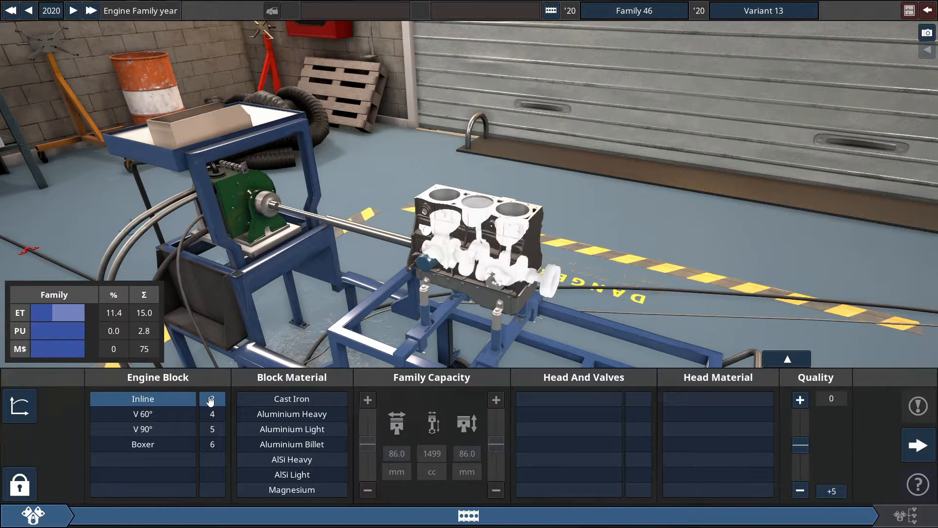
{"action": "mouse_move", "coordinate": [211, 399]}
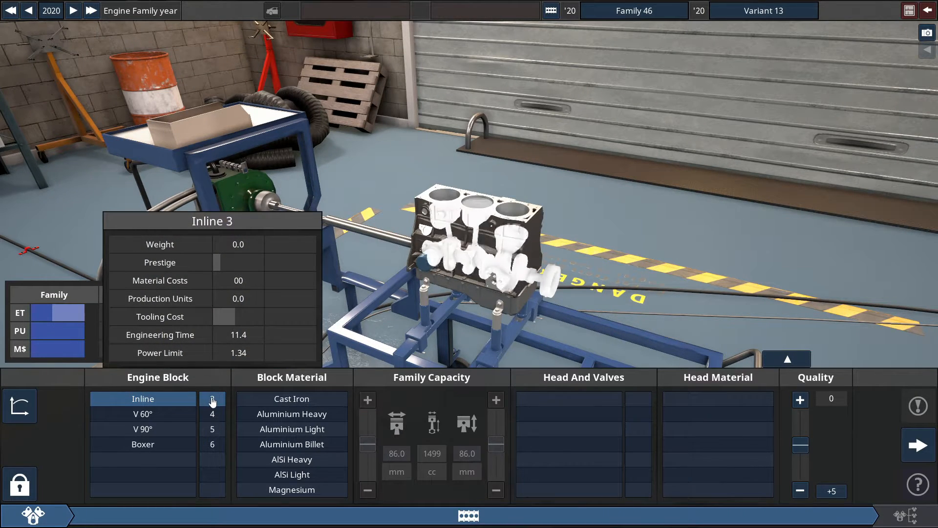
{"action": "left_click", "coordinate": [292, 444]}
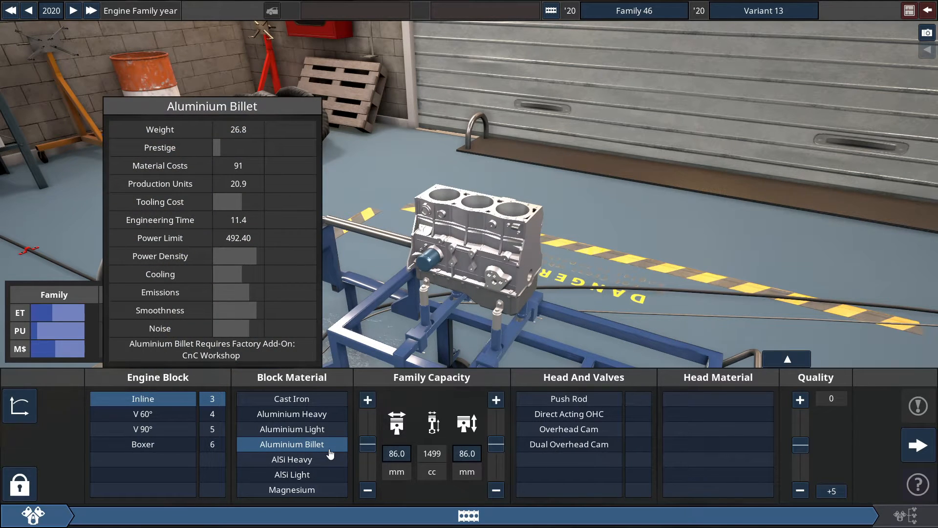
{"action": "mouse_move", "coordinate": [332, 452]}
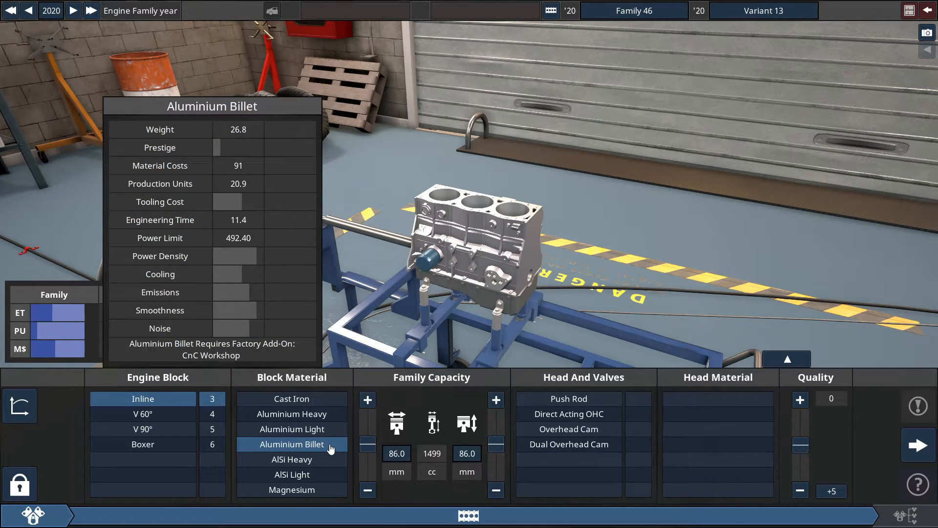
{"action": "mouse_move", "coordinate": [307, 490]}
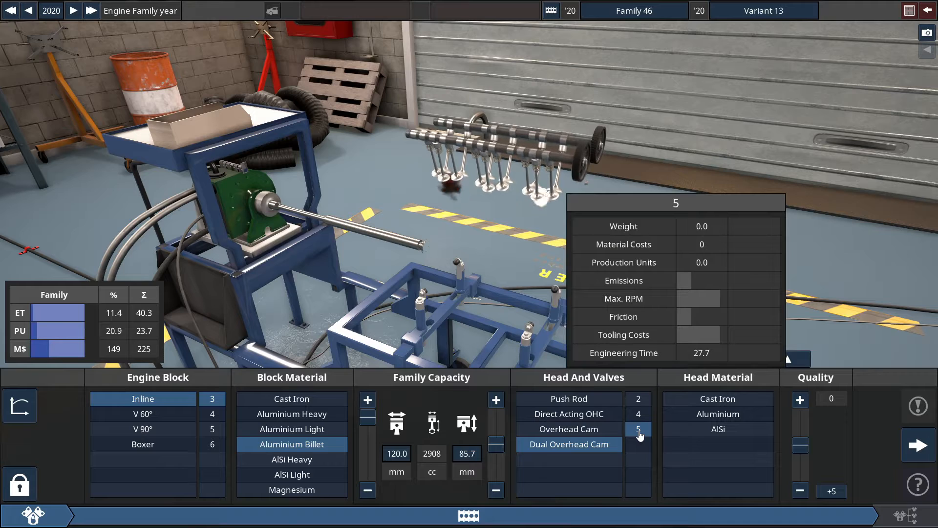
{"action": "left_click", "coordinate": [718, 428]}
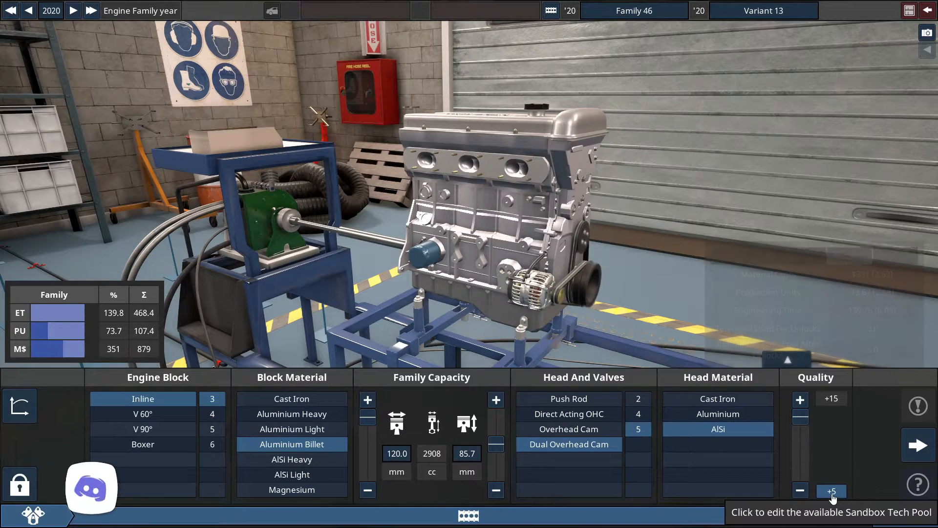
Step: Raise the sandbox engine tech pool levels, including Exhaust, to 15 and apply
{"action": "left_click", "coordinate": [831, 491]}
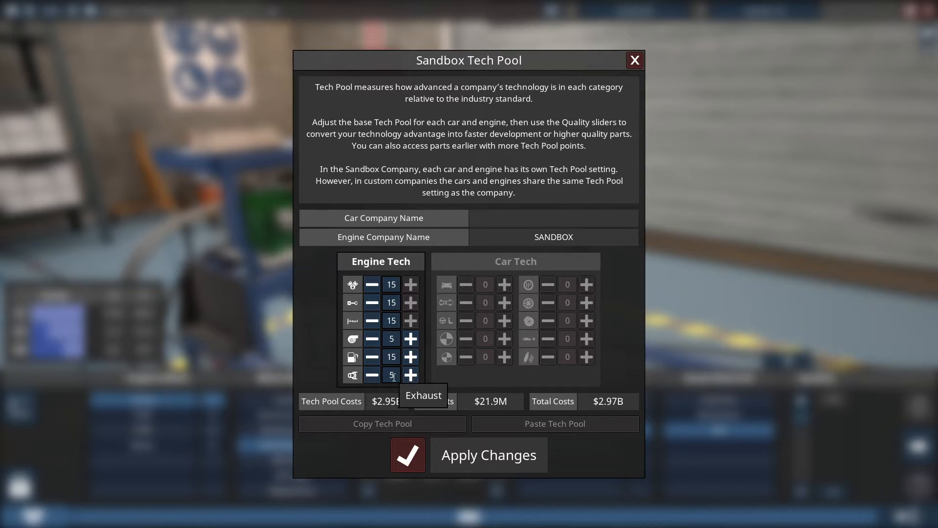
{"action": "left_click", "coordinate": [410, 375]}
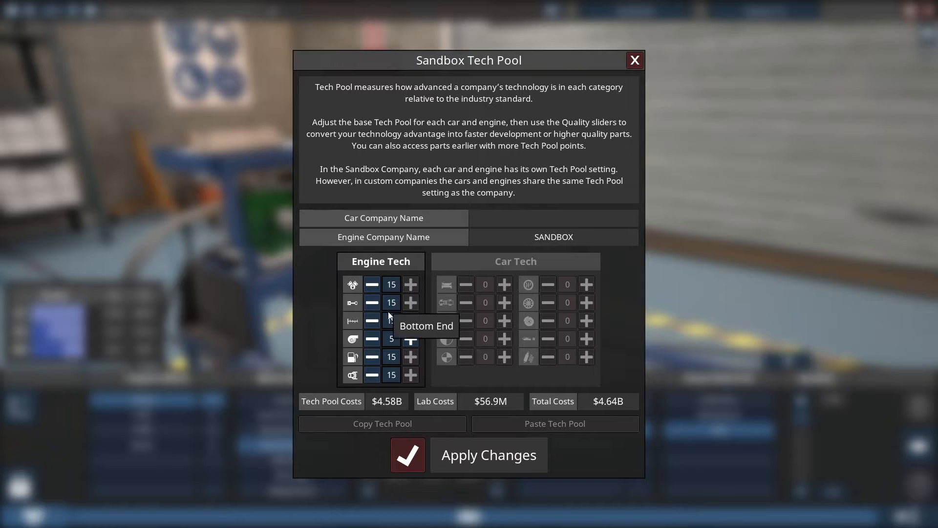
{"action": "mouse_move", "coordinate": [469, 466]}
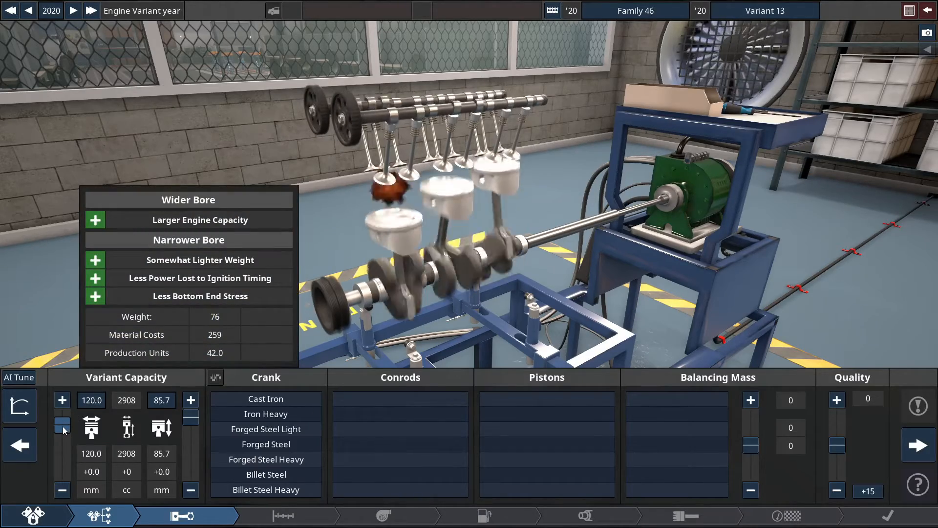
Step: Bore to 123 mm with billet steel crank, titanium conrods and balance shafts
{"action": "left_click", "coordinate": [62, 400]}
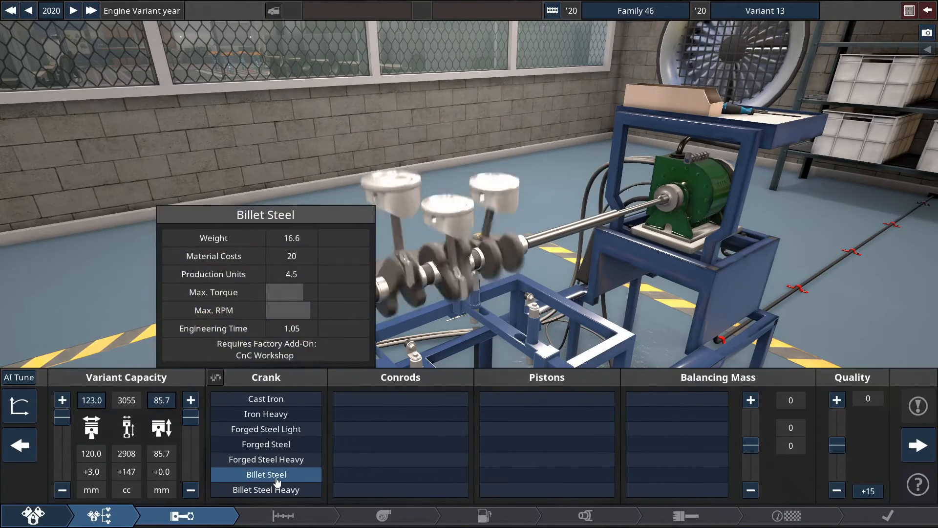
{"action": "left_click", "coordinate": [265, 474]}
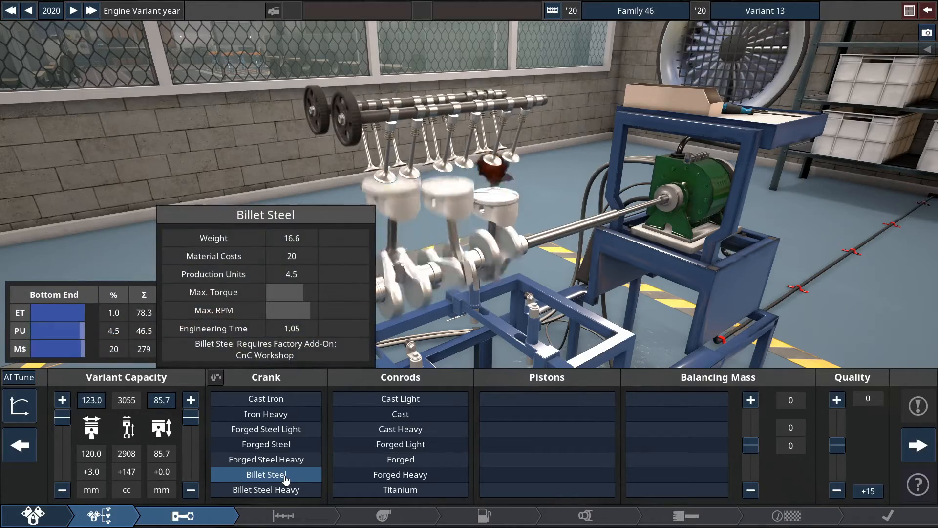
{"action": "left_click", "coordinate": [400, 490]}
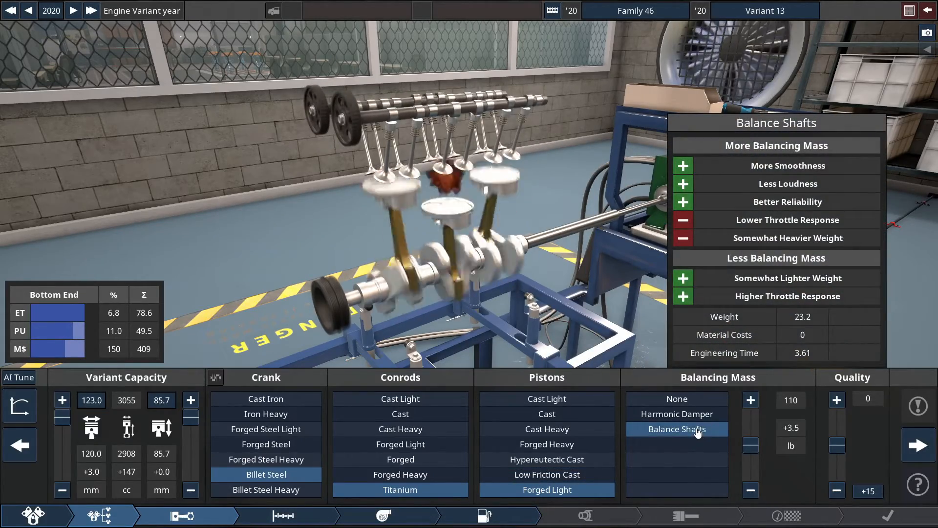
{"action": "left_click", "coordinate": [750, 399]}
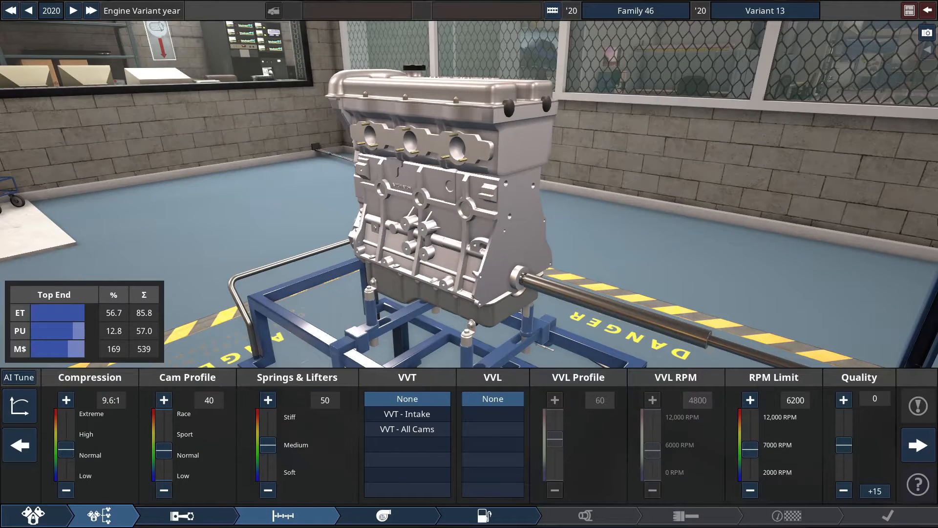
{"action": "mouse_move", "coordinate": [149, 367]}
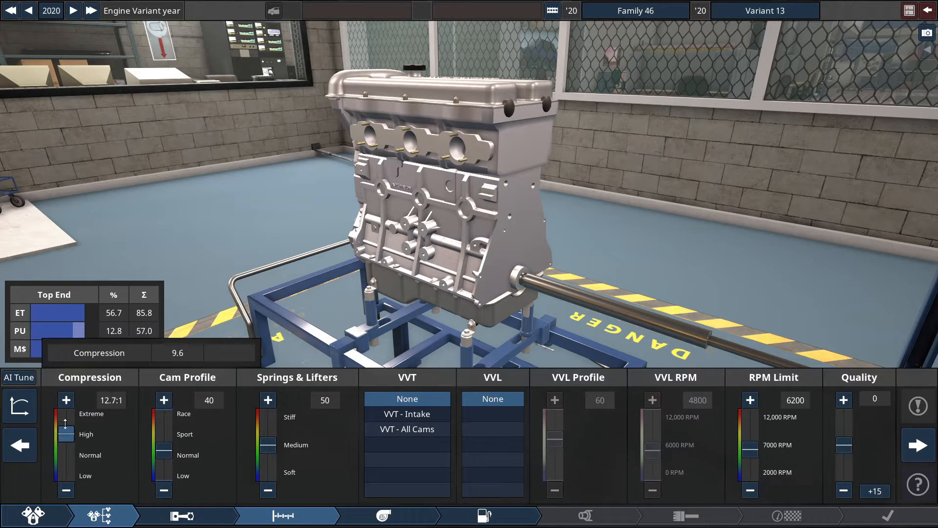
Step: Run 16.0:1 compression, cam profile 100, springs 66 and VVT on all cams
{"action": "left_click_drag", "start_coordinate": [66, 419], "coordinate": [66, 402]}
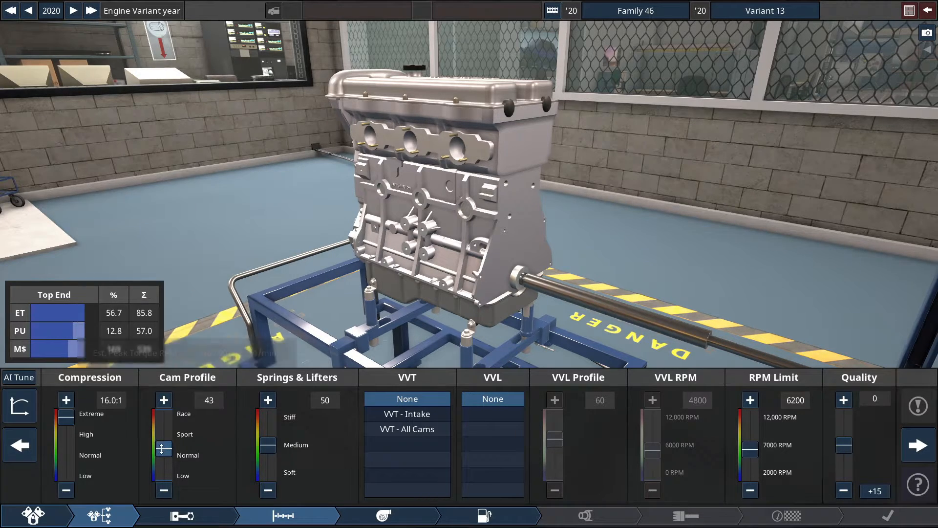
{"action": "left_click", "coordinate": [164, 399]}
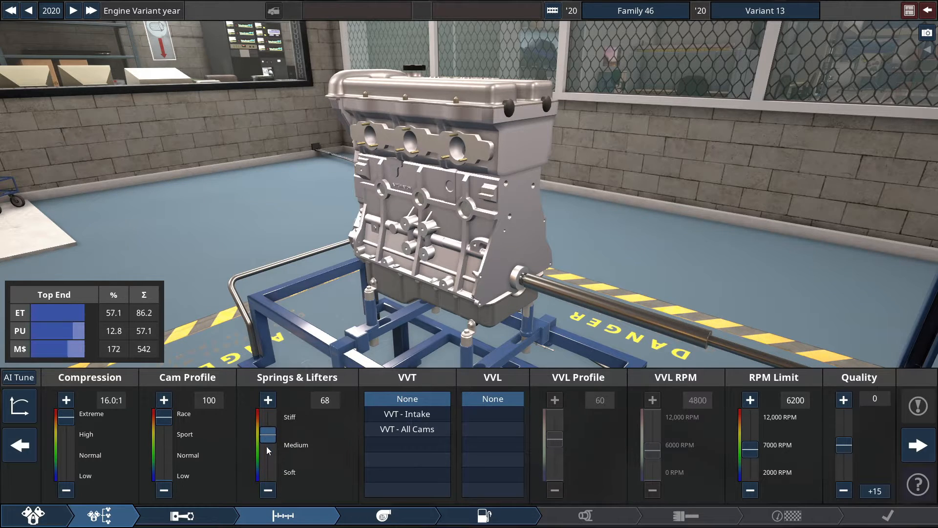
{"action": "left_click", "coordinate": [268, 489]}
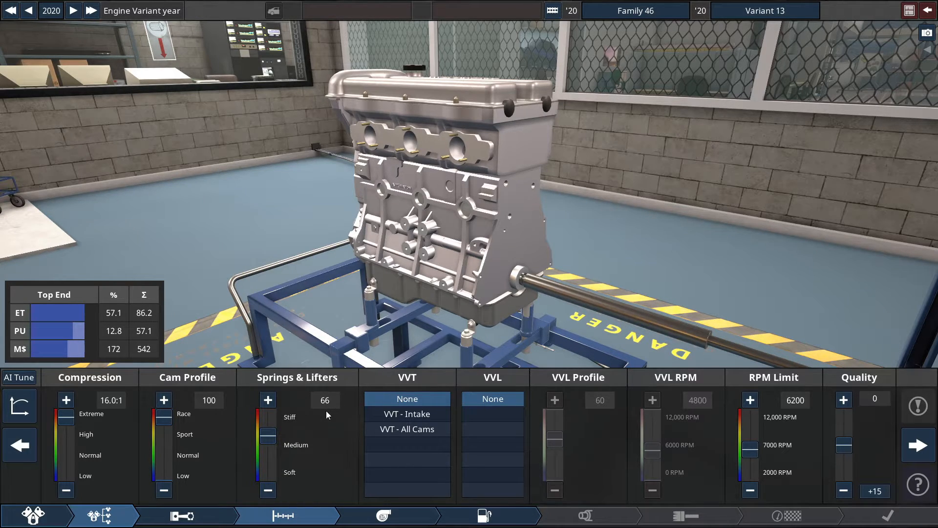
{"action": "left_click", "coordinate": [407, 429]}
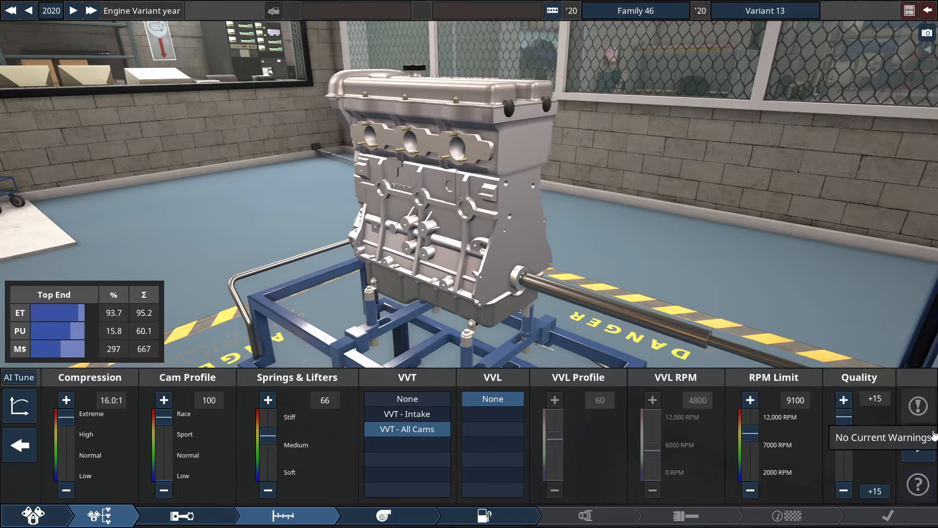
{"action": "left_click", "coordinate": [383, 514]}
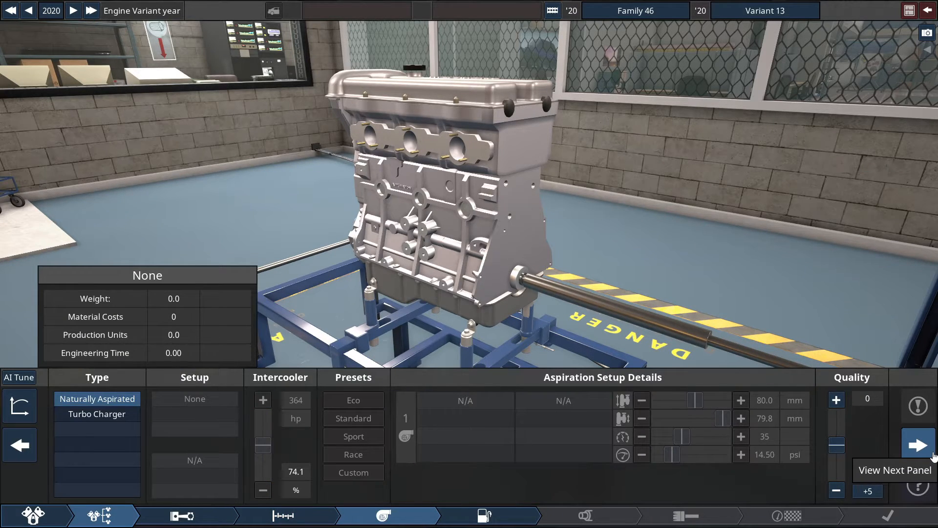
Step: Enlarge the intake manifold on the fuel system stage and continue to the exhaust stage
{"action": "left_click", "coordinate": [918, 444]}
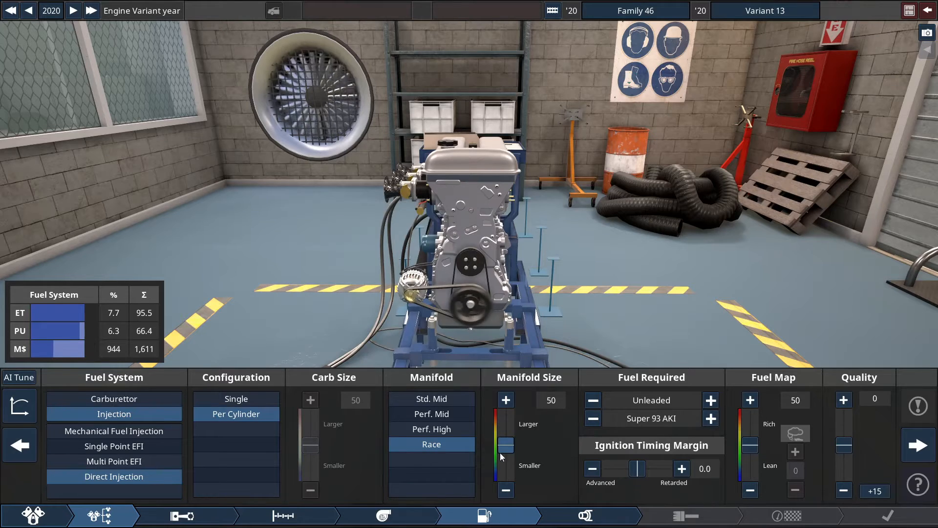
{"action": "left_click", "coordinate": [506, 399]}
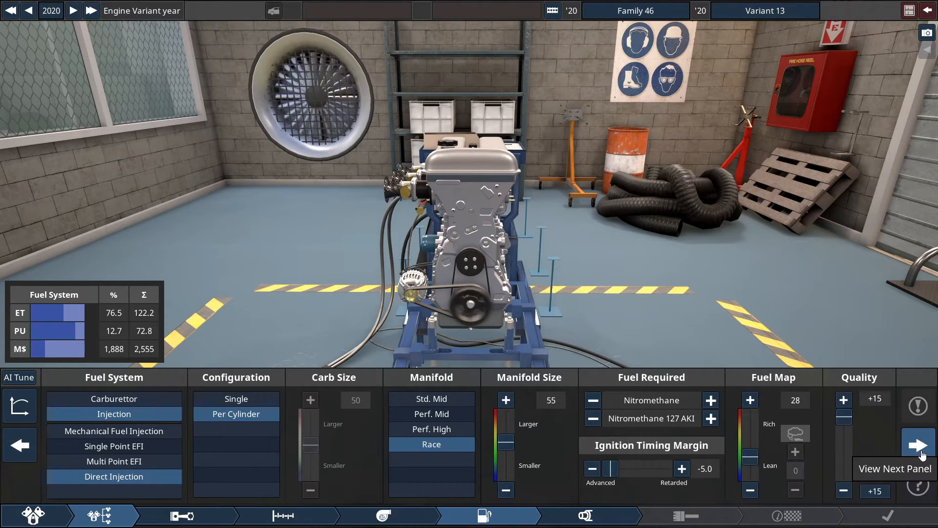
{"action": "left_click", "coordinate": [916, 444]}
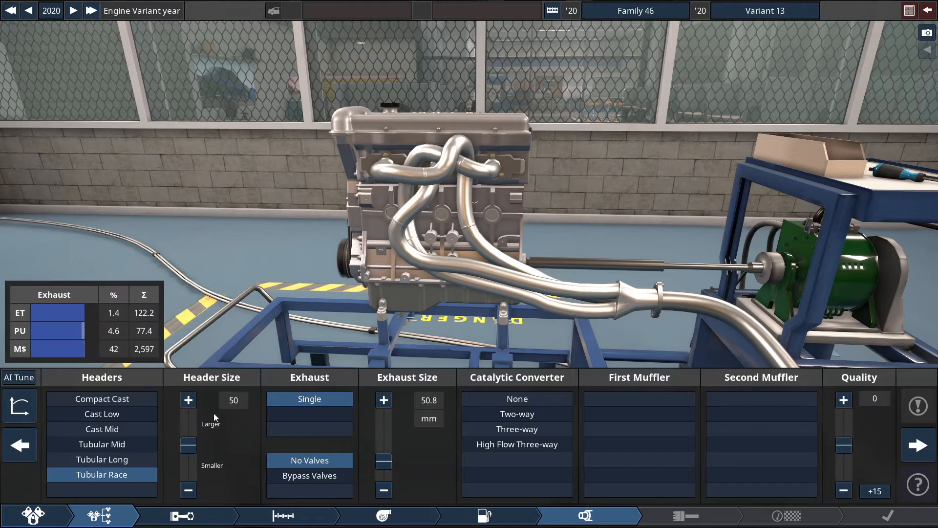
Step: Increase the exhaust header size to 62
{"action": "left_click_drag", "start_coordinate": [187, 457], "coordinate": [187, 439]}
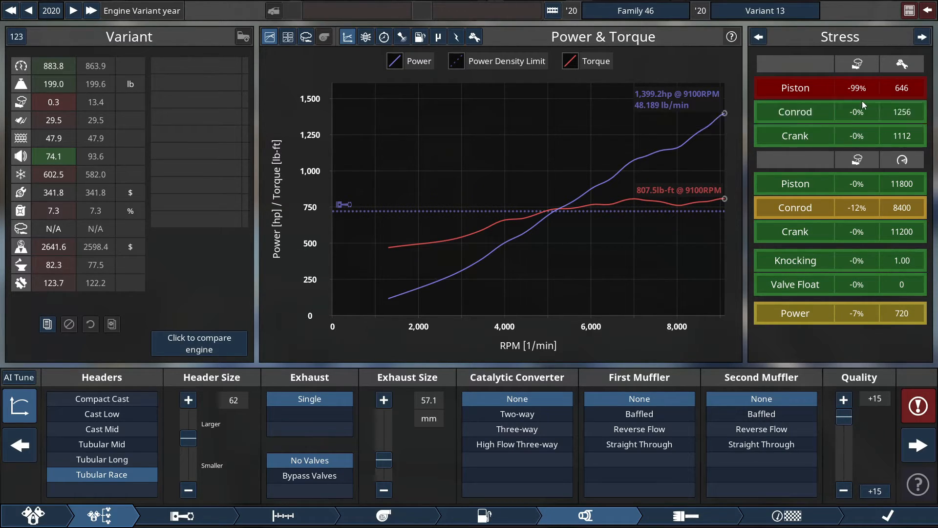
{"action": "mouse_move", "coordinate": [863, 104]}
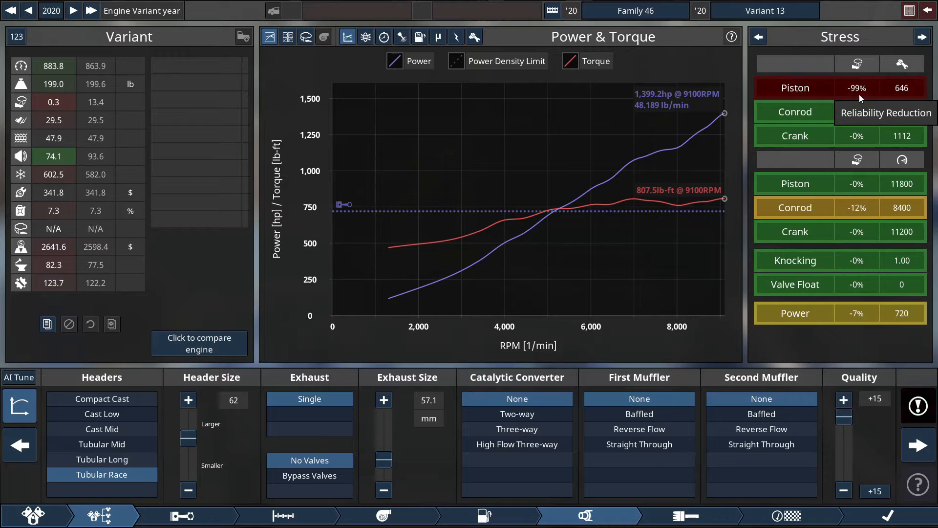
{"action": "mouse_move", "coordinate": [909, 91]}
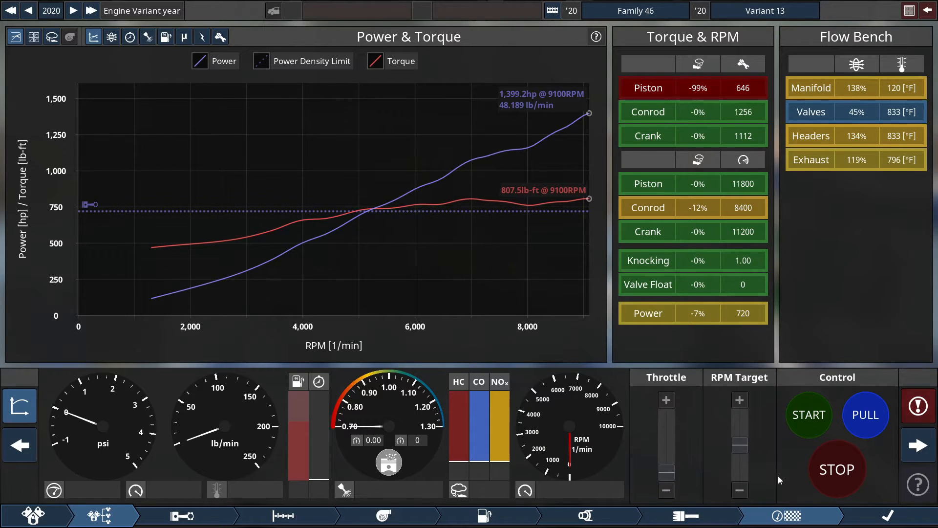
{"action": "mouse_move", "coordinate": [723, 454]}
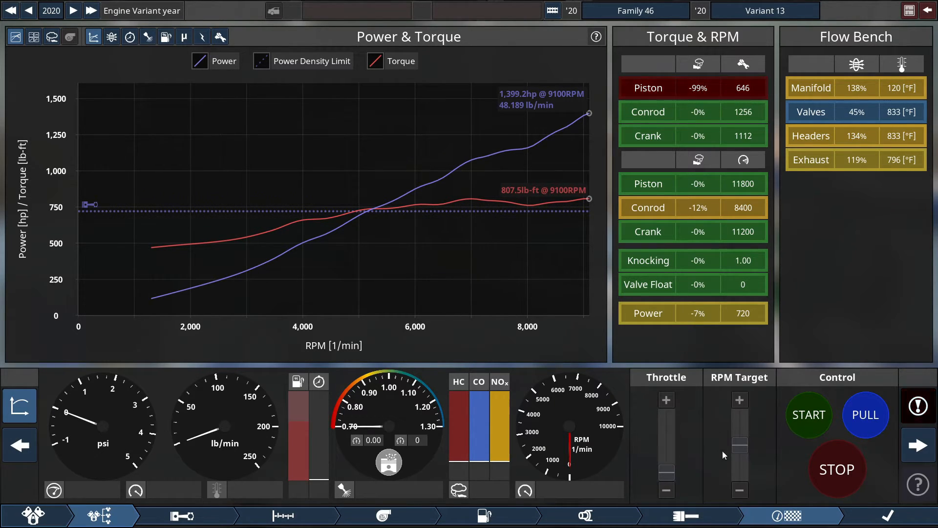
{"action": "mouse_move", "coordinate": [700, 467]}
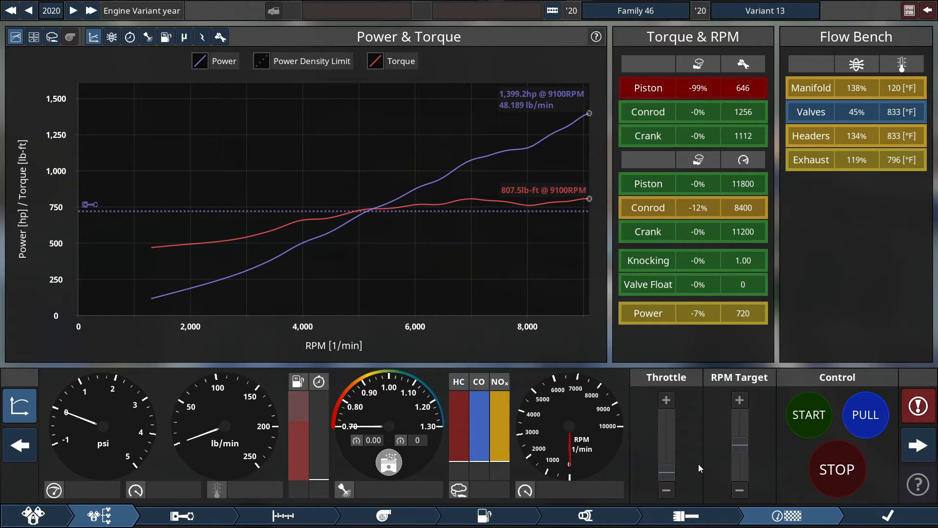
{"action": "mouse_move", "coordinate": [843, 448]}
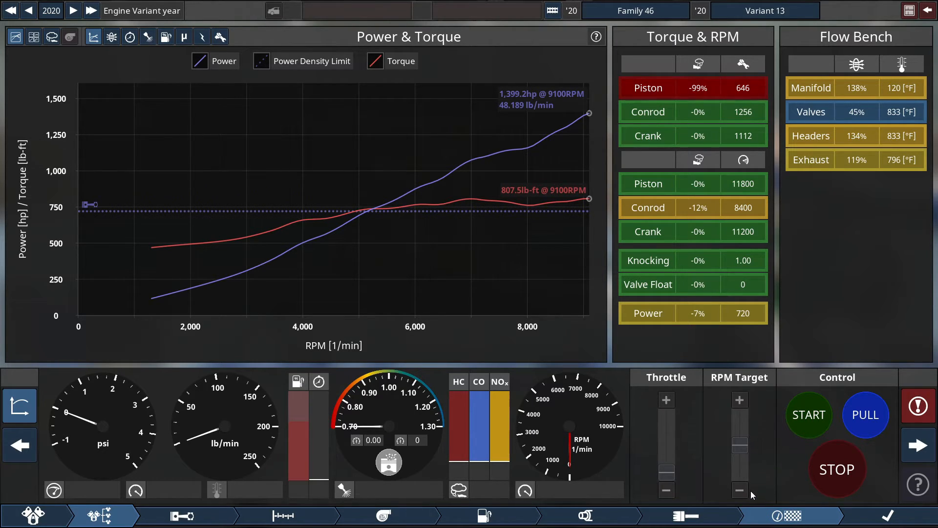
{"action": "mouse_move", "coordinate": [778, 476]}
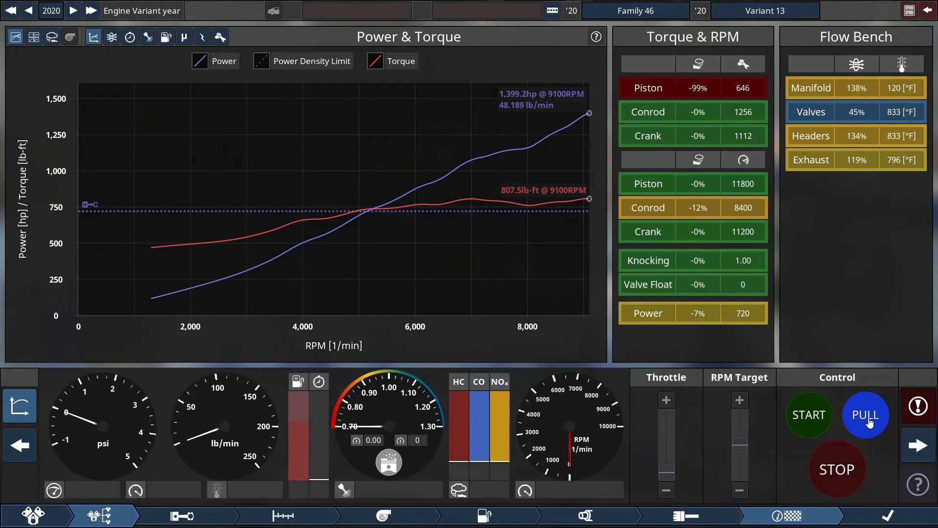
Step: Run a dyno pull, stop it, and start a fresh pull from low RPM
{"action": "left_click", "coordinate": [865, 414]}
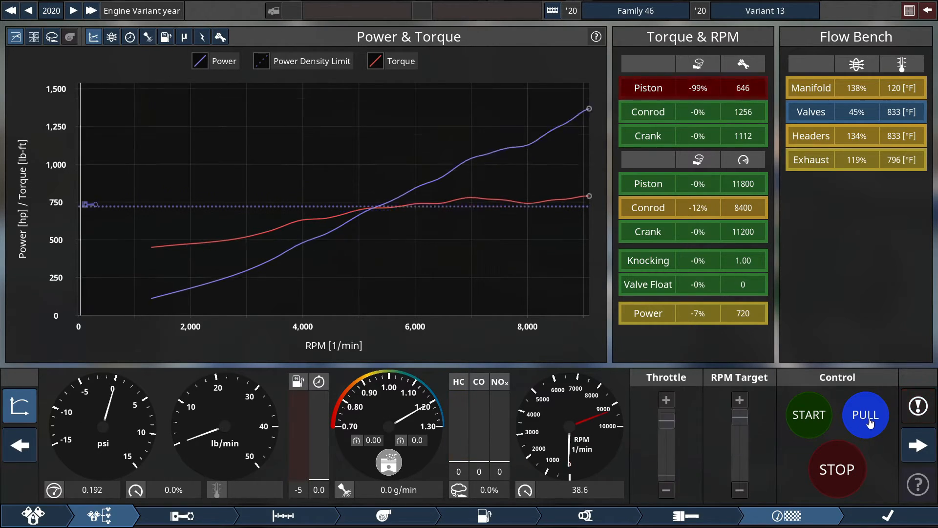
{"action": "left_click", "coordinate": [865, 414]}
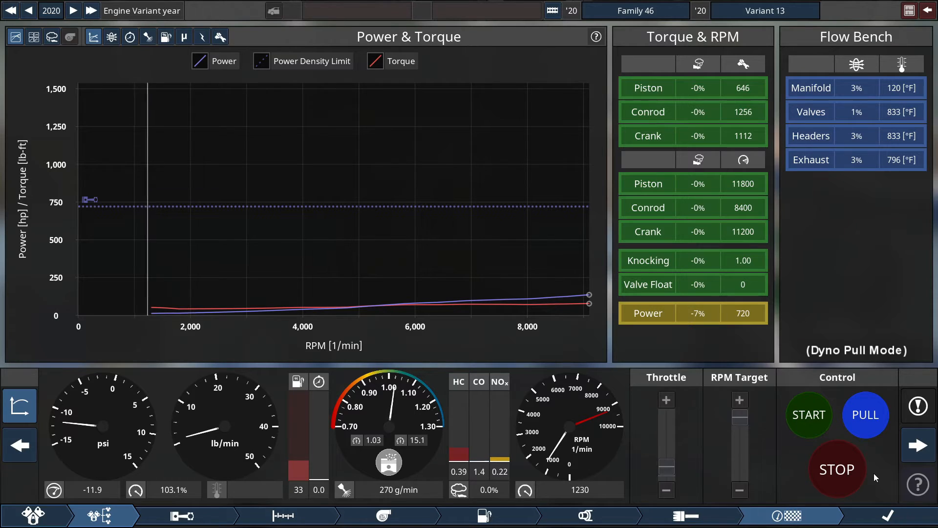
{"action": "left_click", "coordinate": [865, 414]}
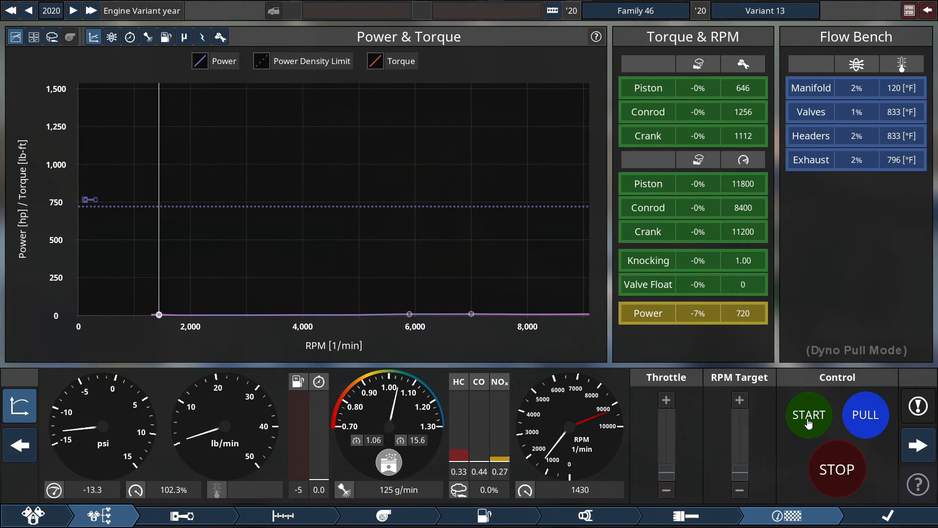
Step: Start manual mode and work the throttle from 4,000 toward 6,000 and 8,000 RPM
{"action": "left_click", "coordinate": [809, 415]}
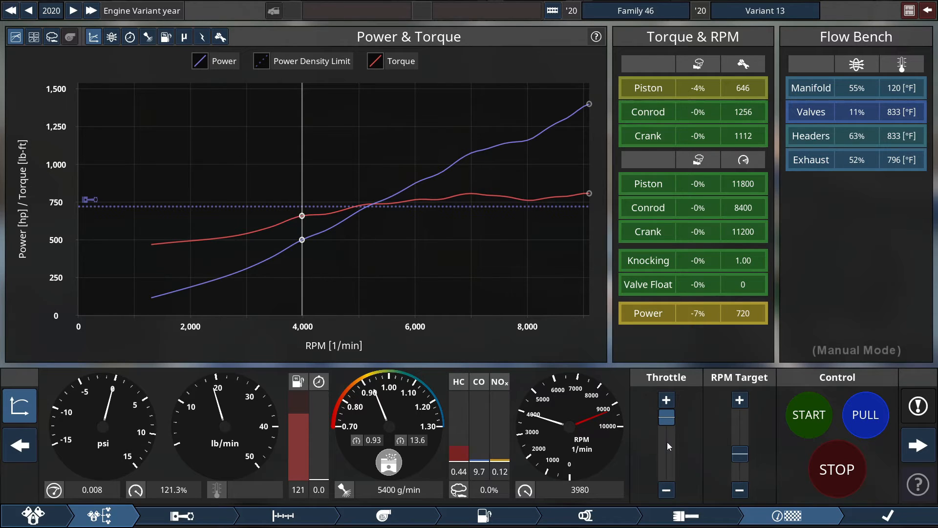
{"action": "left_click_drag", "start_coordinate": [666, 416], "coordinate": [666, 445]}
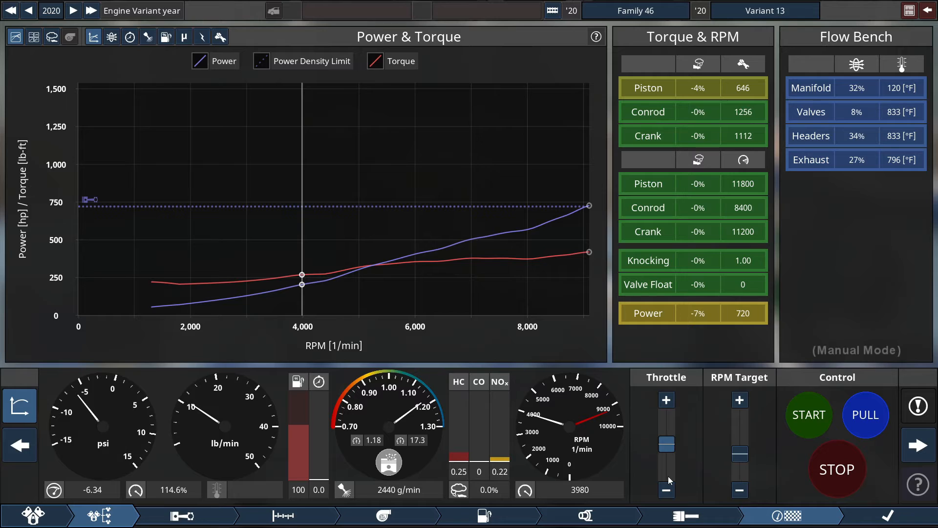
{"action": "left_click", "coordinate": [665, 490]}
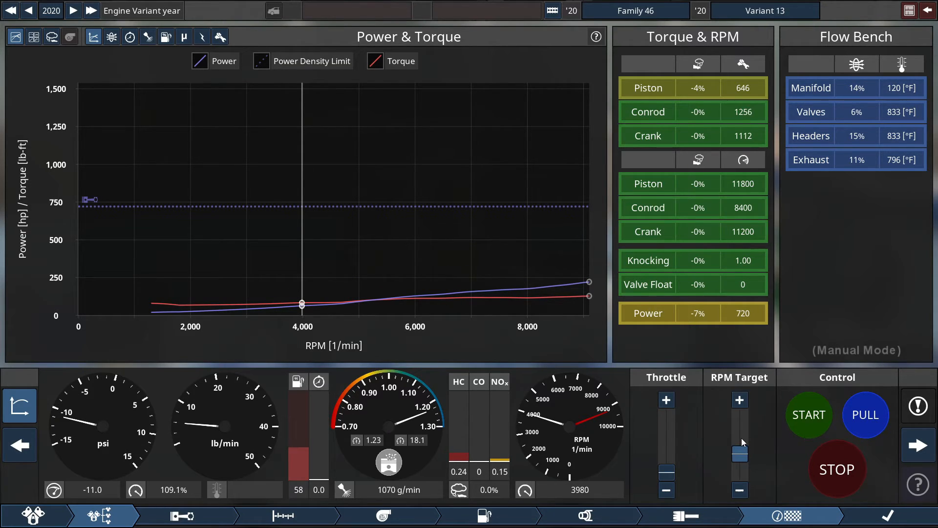
{"action": "left_click_drag", "start_coordinate": [739, 455], "coordinate": [739, 440]}
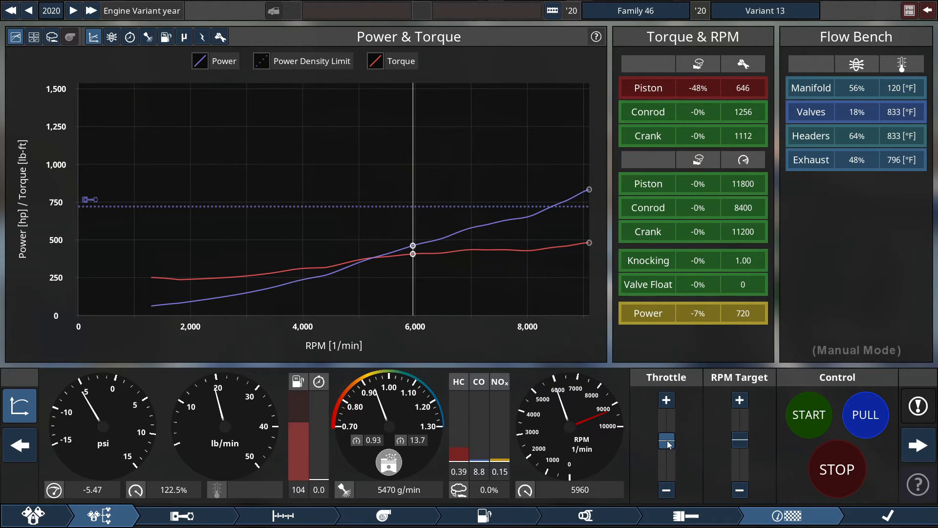
{"action": "left_click_drag", "start_coordinate": [666, 441], "coordinate": [666, 446]}
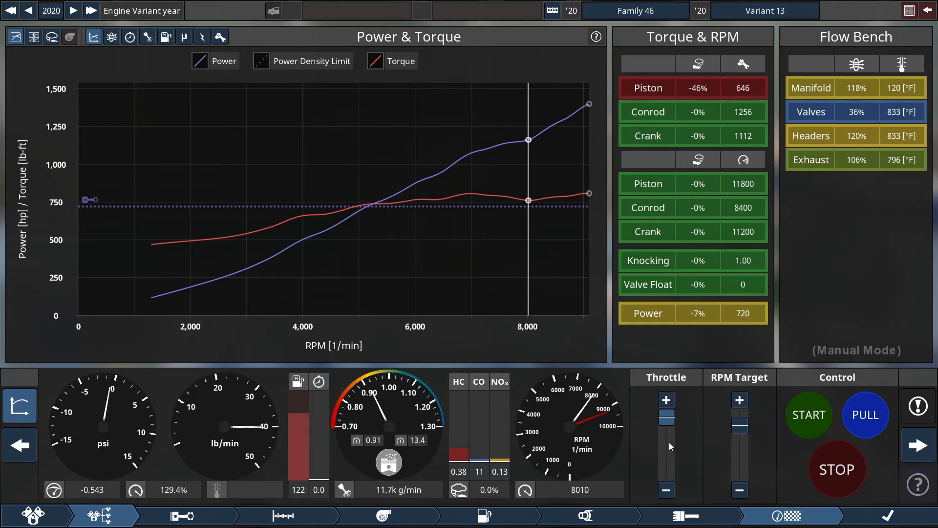
Step: Ease off and reopen the throttle at 8,000 RPM, target 8,300 RPM, then stop the run
{"action": "left_click_drag", "start_coordinate": [666, 415], "coordinate": [666, 449]}
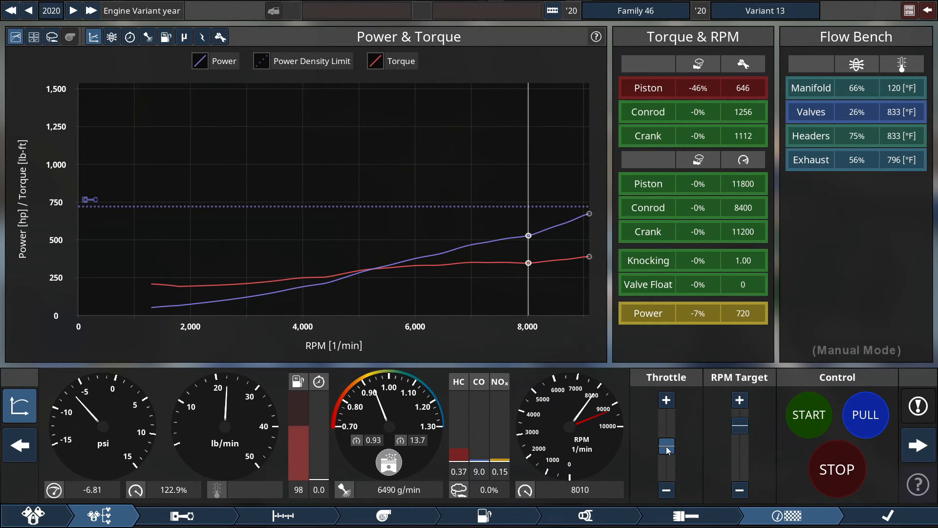
{"action": "left_click_drag", "start_coordinate": [666, 447], "coordinate": [666, 473]}
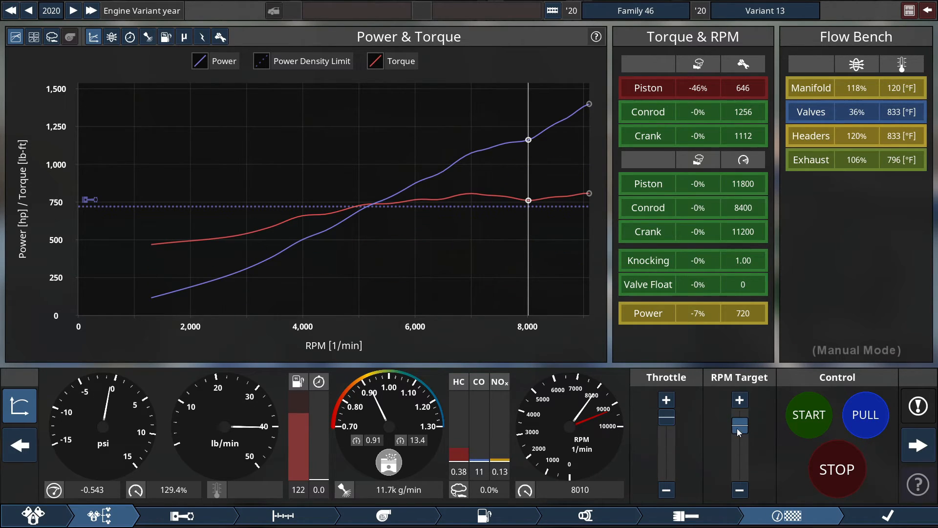
{"action": "left_click_drag", "start_coordinate": [738, 426], "coordinate": [738, 450]}
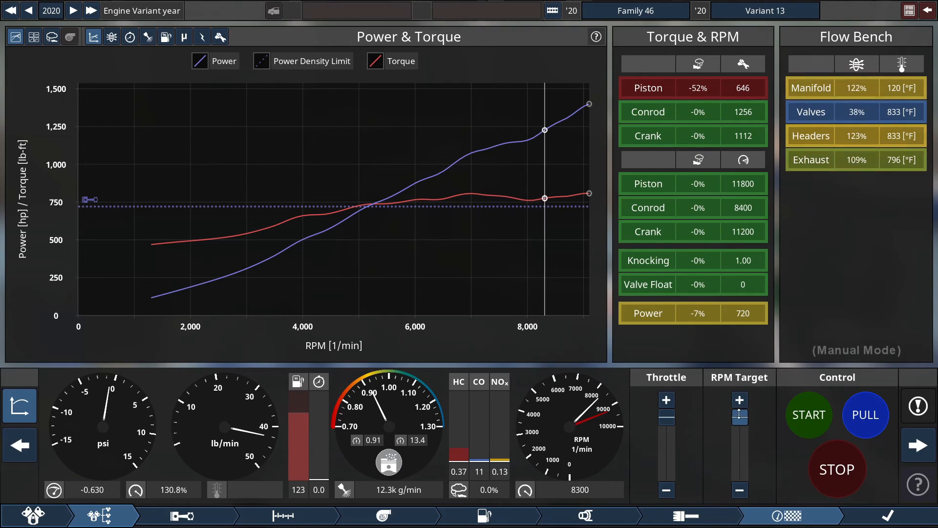
{"action": "left_click", "coordinate": [823, 480]}
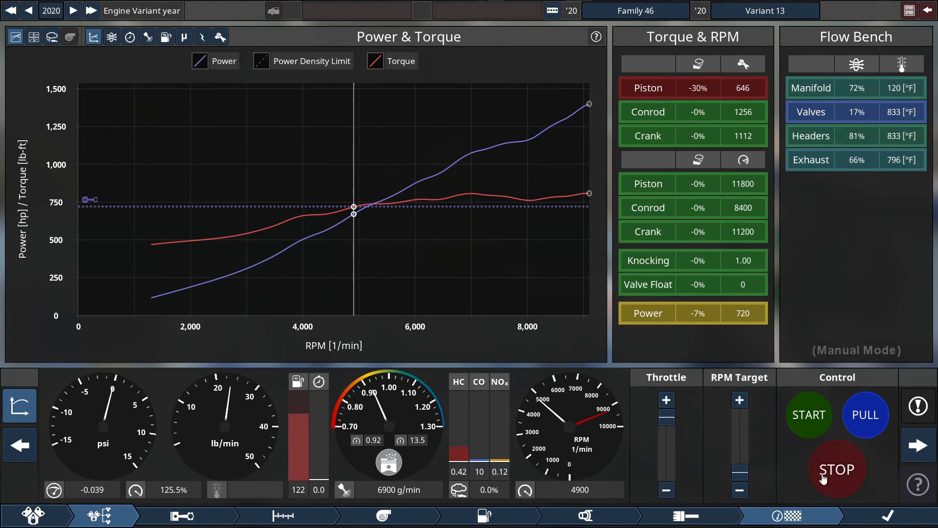
{"action": "left_click", "coordinate": [837, 469]}
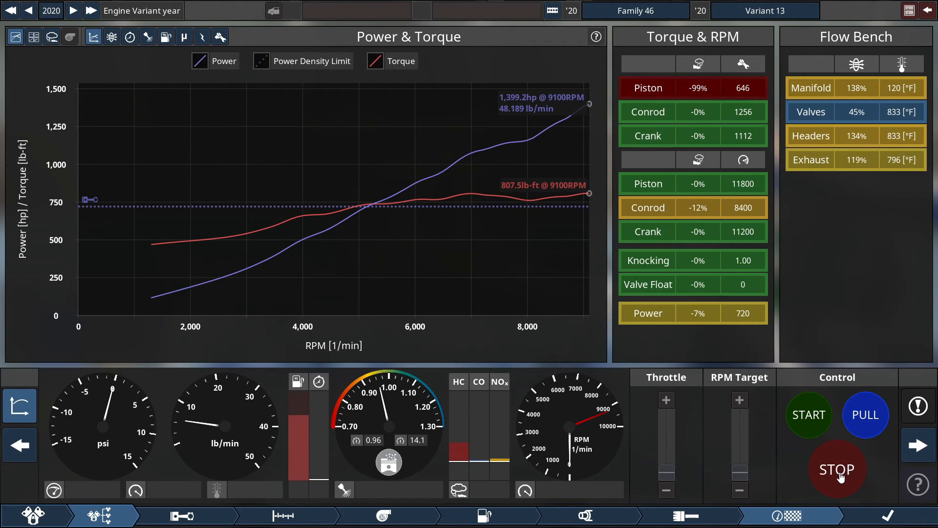
{"action": "mouse_move", "coordinate": [774, 483]}
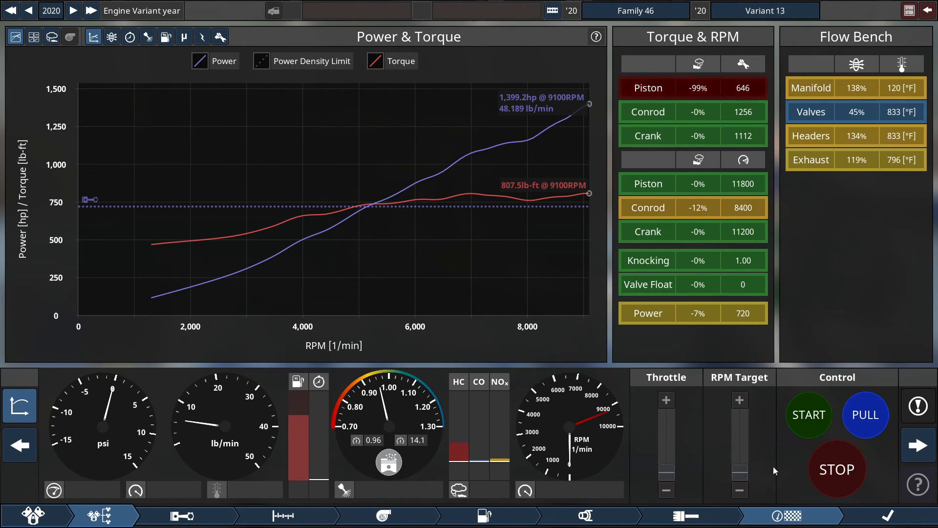